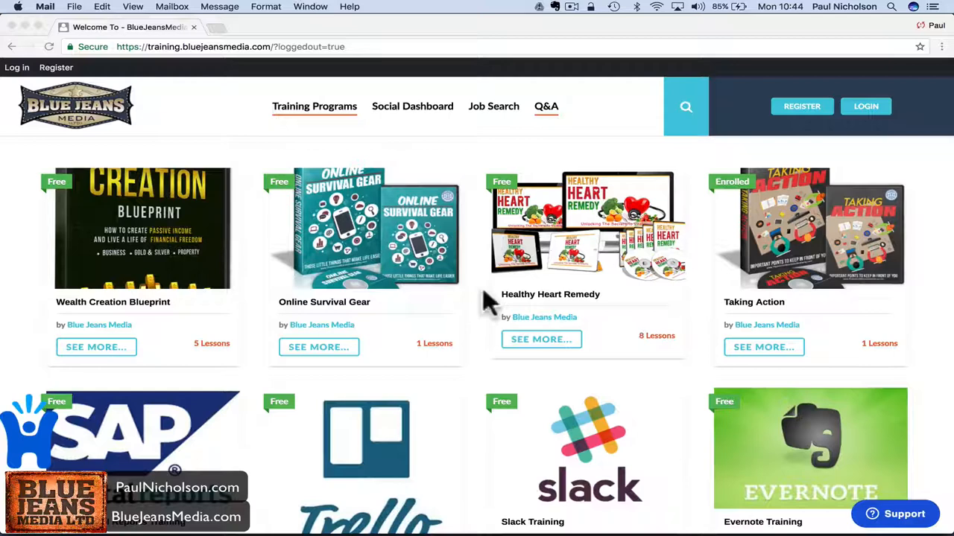
mouse_move(320, 131)
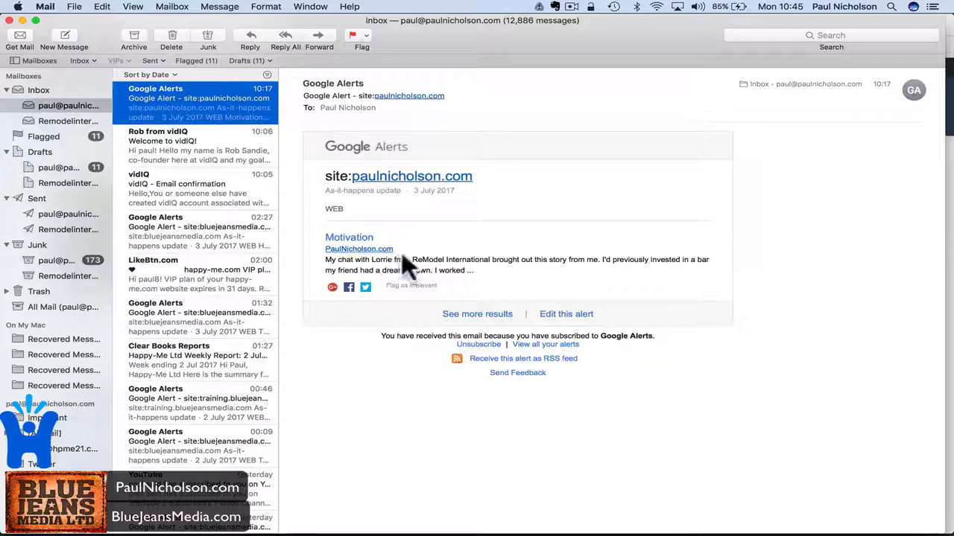
mouse_move(268, 301)
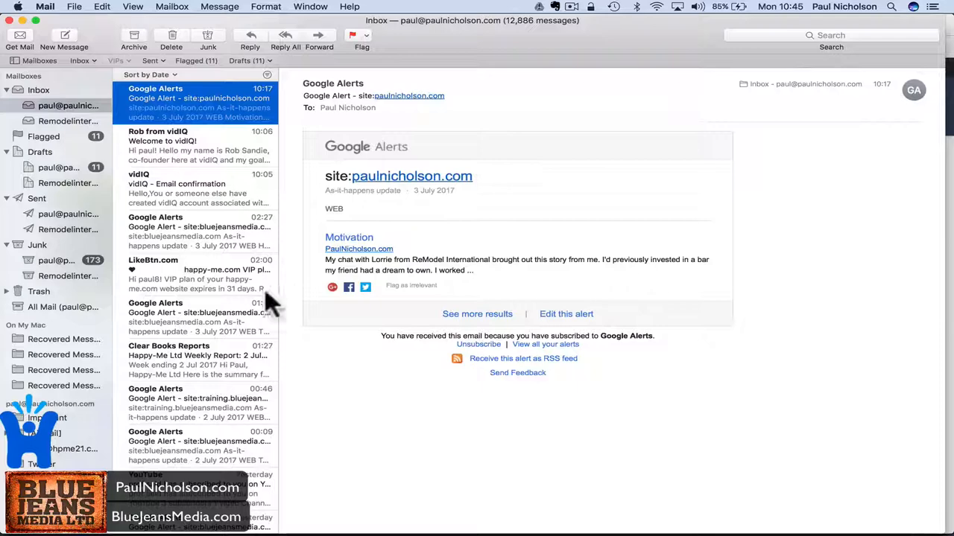
- Open the Google Alert email for site:training.bluejeansmedia.com showing the SAP Crystal Reports result
click(197, 316)
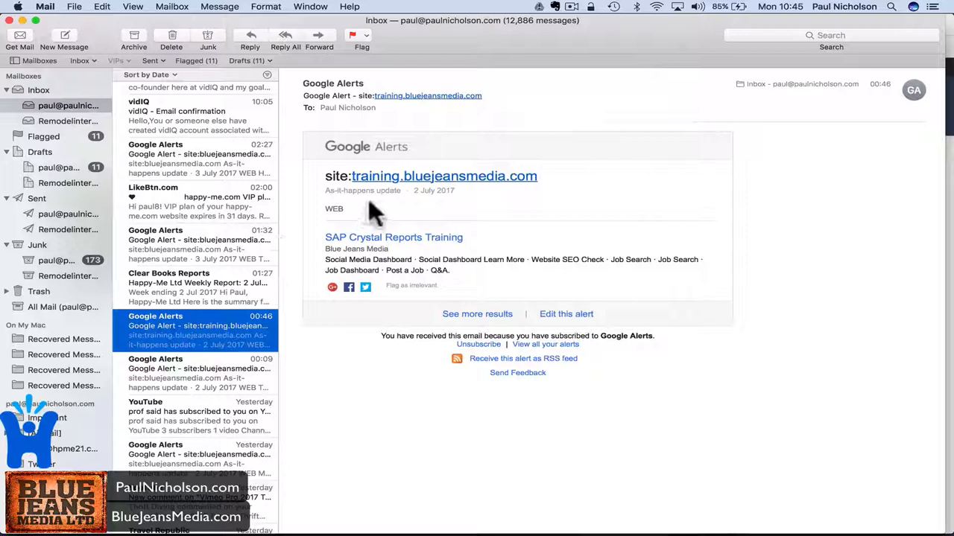
mouse_move(421, 212)
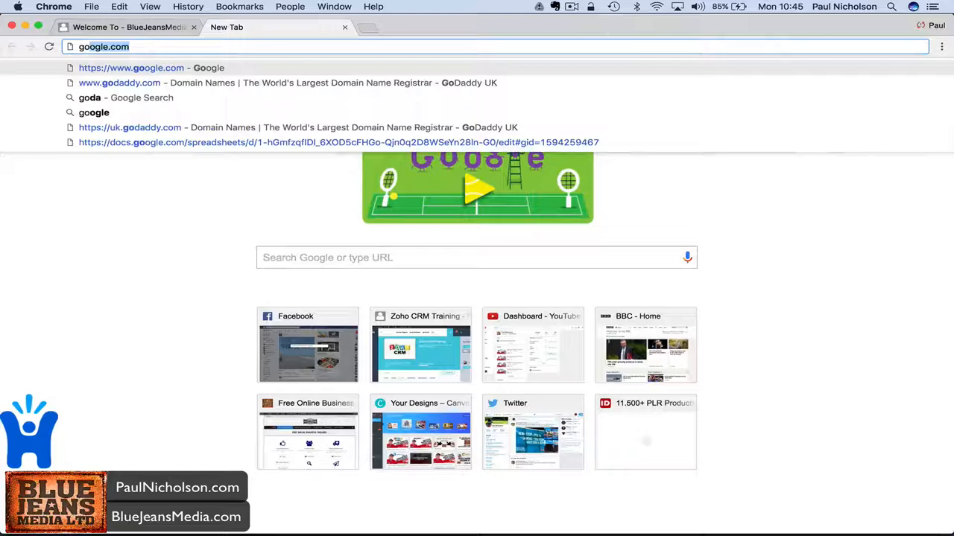
- Search Google for 'google alerts' and go to the Google Alerts page listing the existing alerts
text(goda)
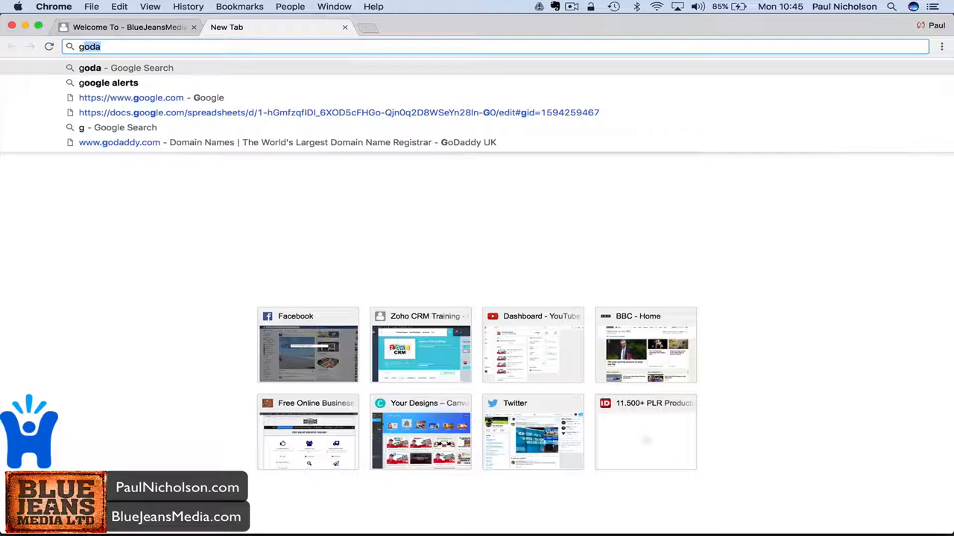
click(107, 83)
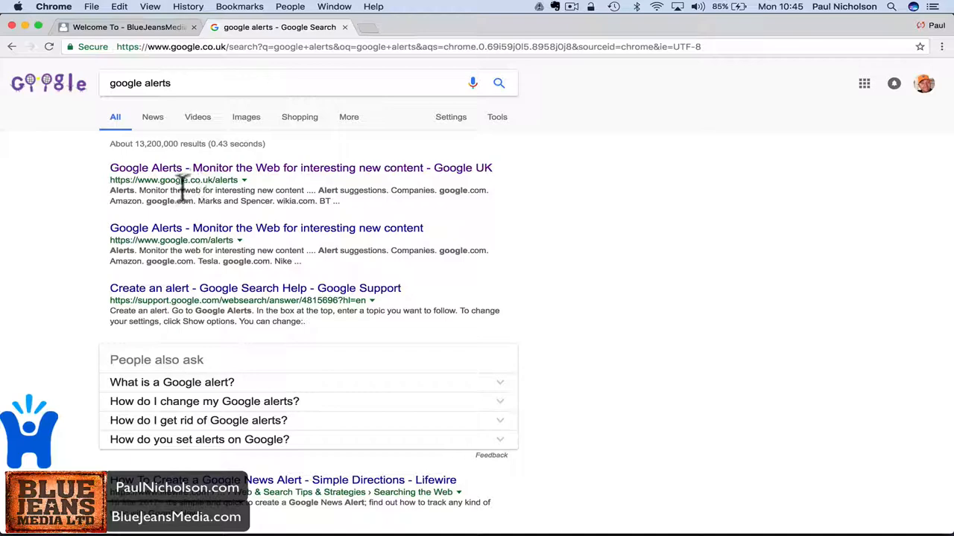
click(301, 167)
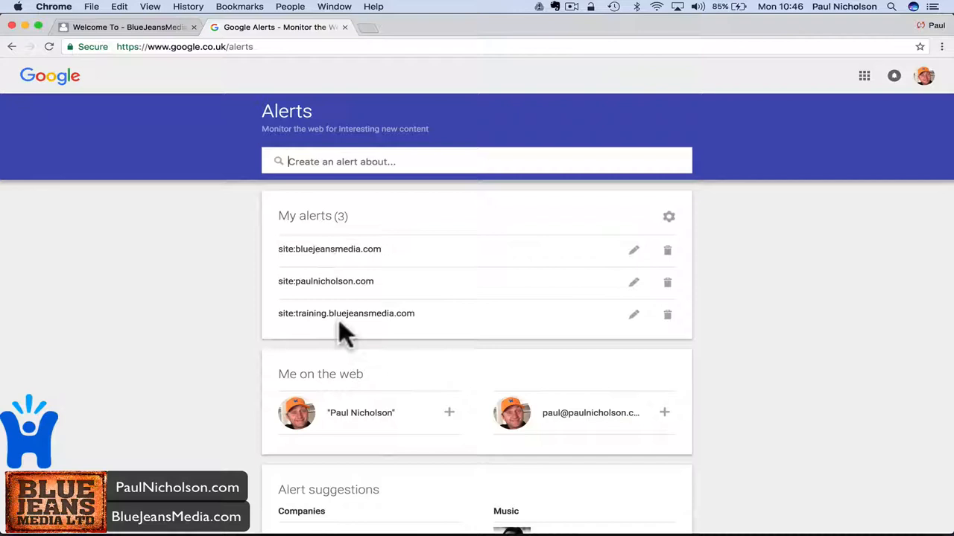
mouse_move(440, 328)
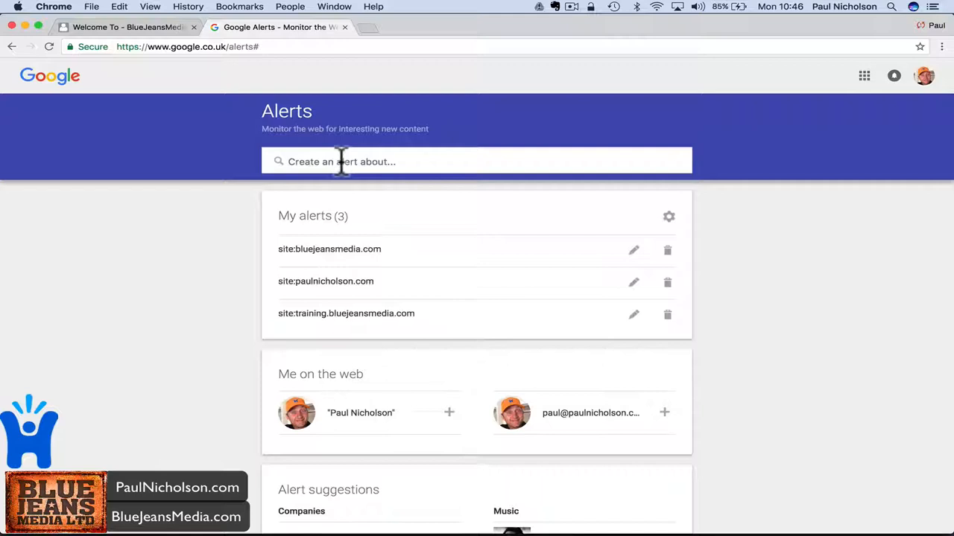
- Draft a new alert query 'happy-me ltd' and preview its matching news results
text(happy-me ltd)
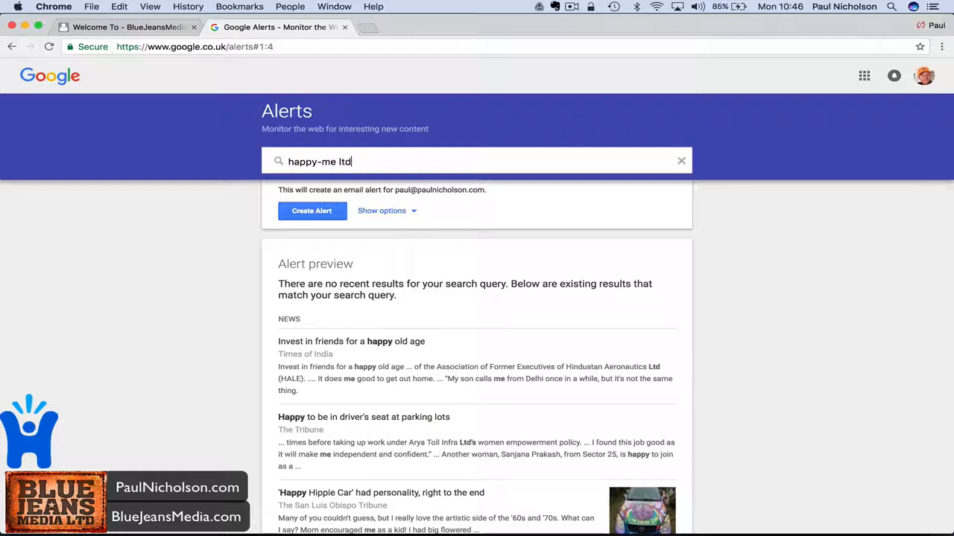
- Change the query to 'the beer emporium bristol' and open the Guardian 'The rise of the craft beer shop' result
scroll(down, 3)
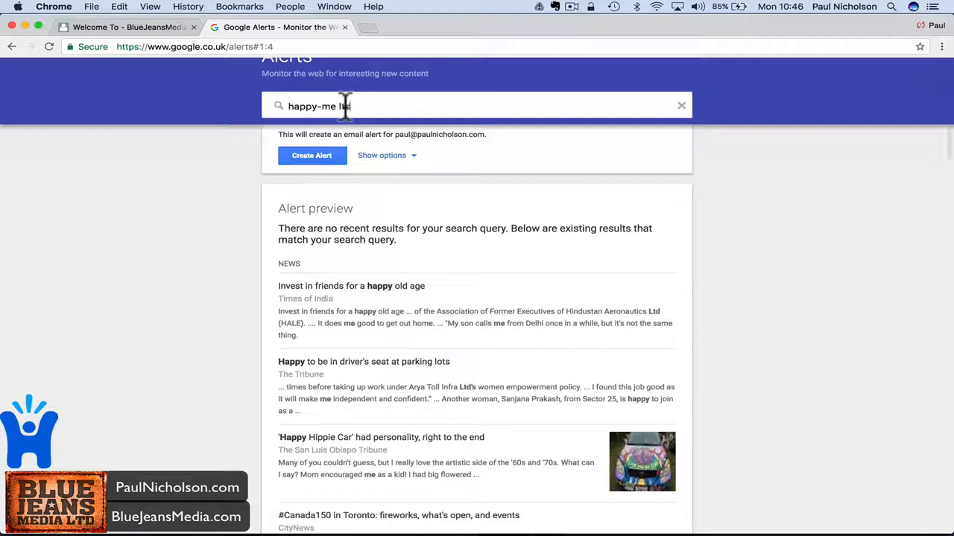
text(the beer emporium bristol)
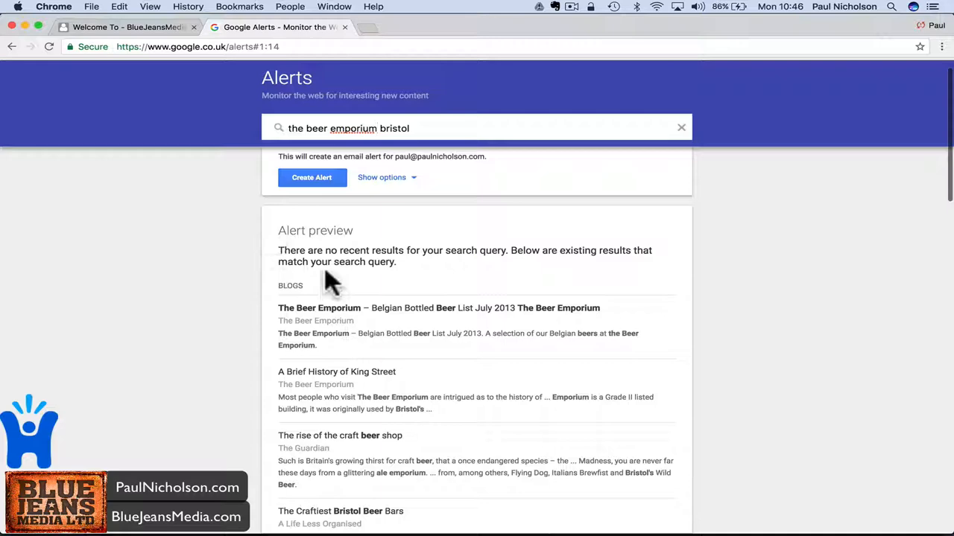
scroll(down, 3)
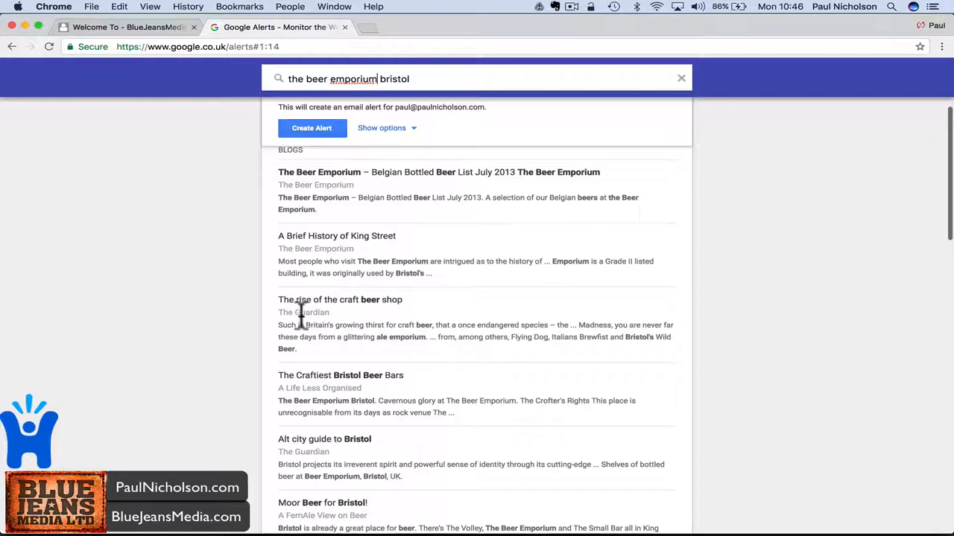
click(340, 298)
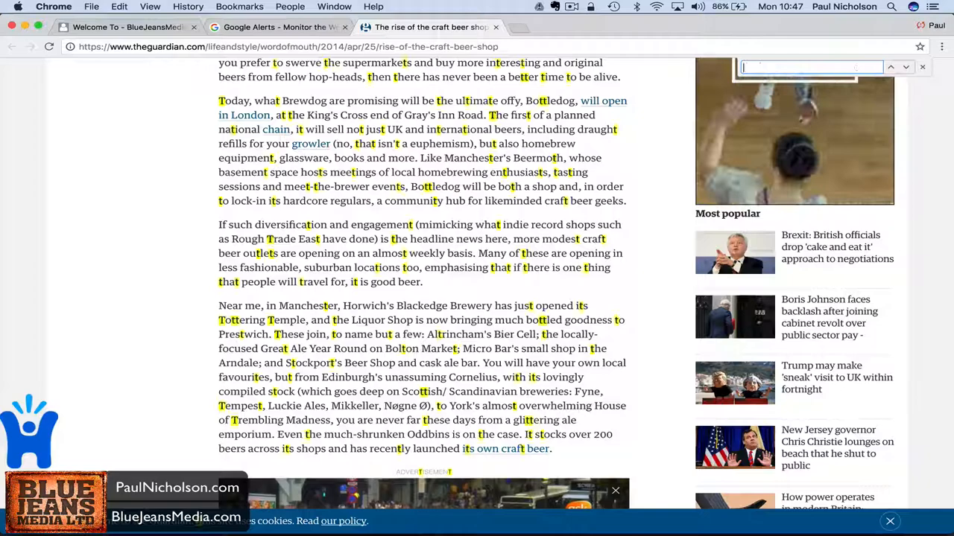
- Find both 'emporium' mentions in the Guardian article, then return to the Google Alerts tab
text(emportim)
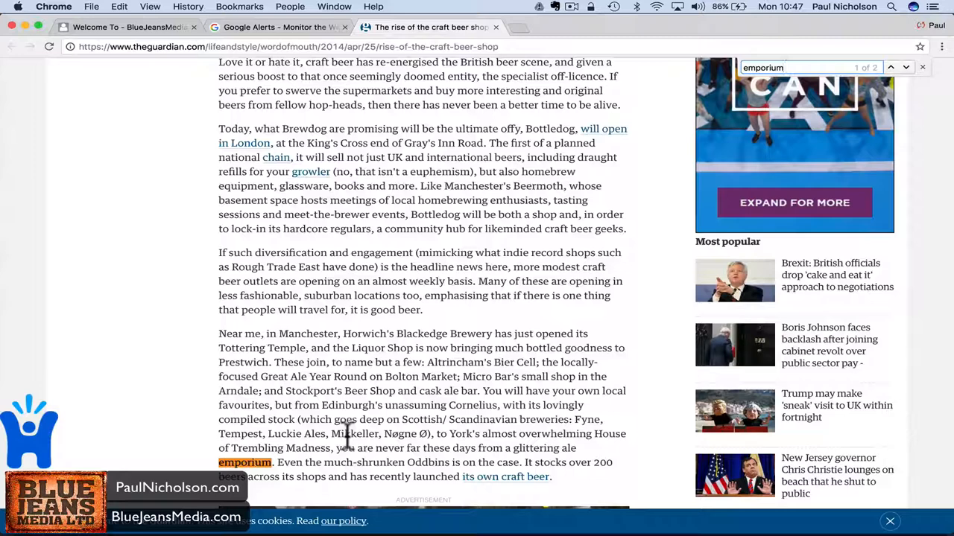
click(891, 67)
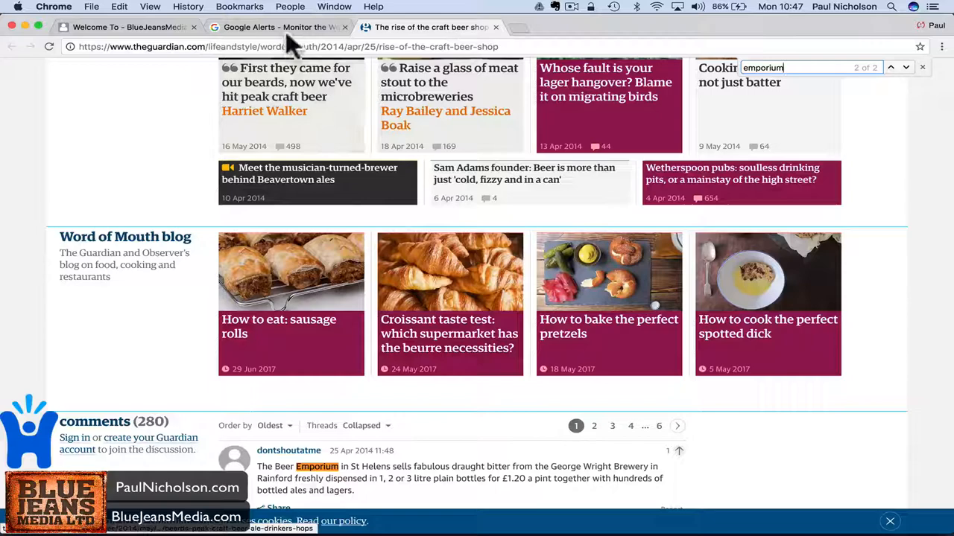
click(280, 27)
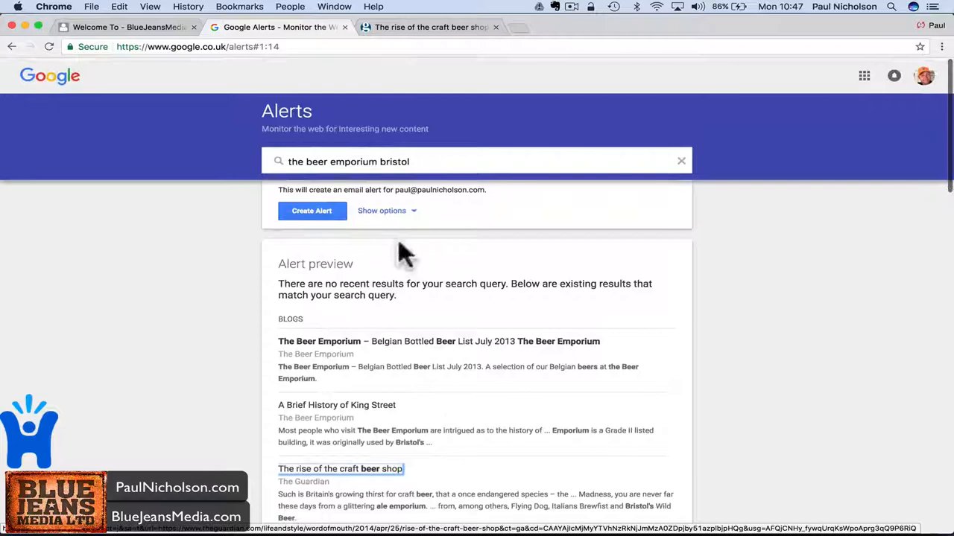
- Draft an alert for site:bluejeansmedia.com and expand its delivery options
text(site:bluejeansmedia.com)
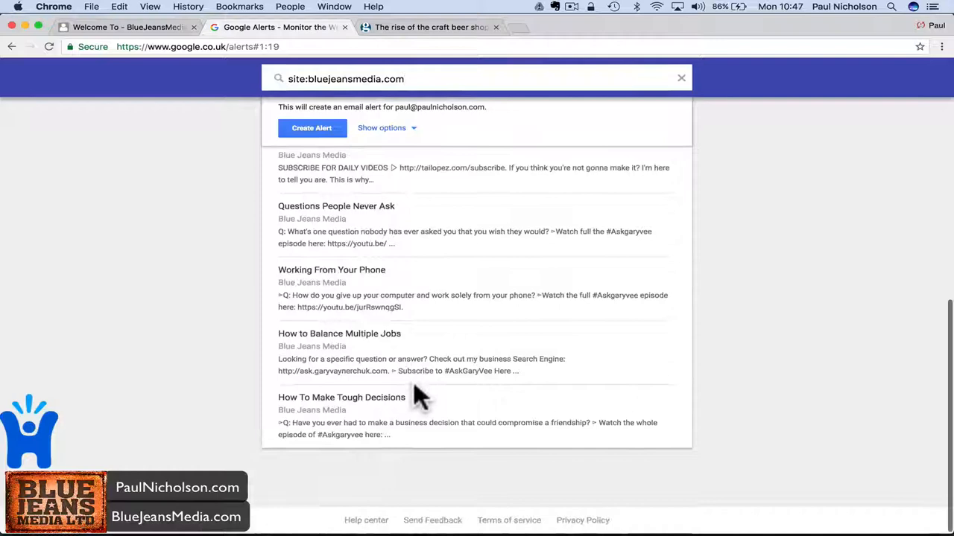
click(382, 128)
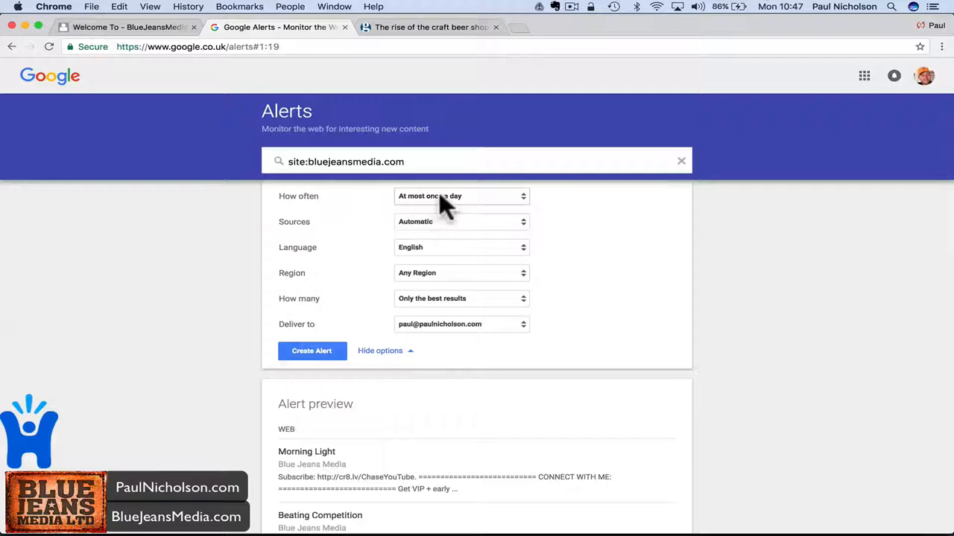
- Set the alert frequency to As-it-happens and quantity to All results
click(461, 197)
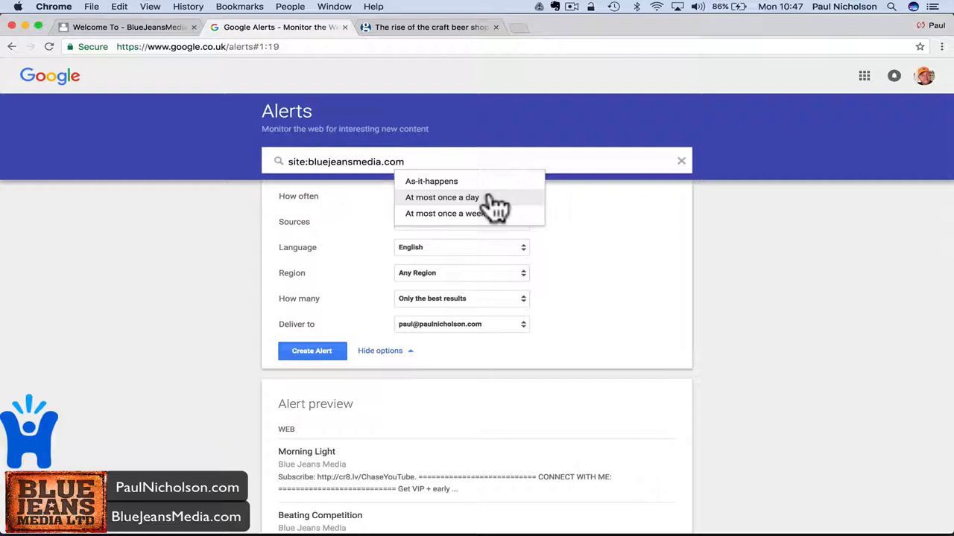
click(431, 181)
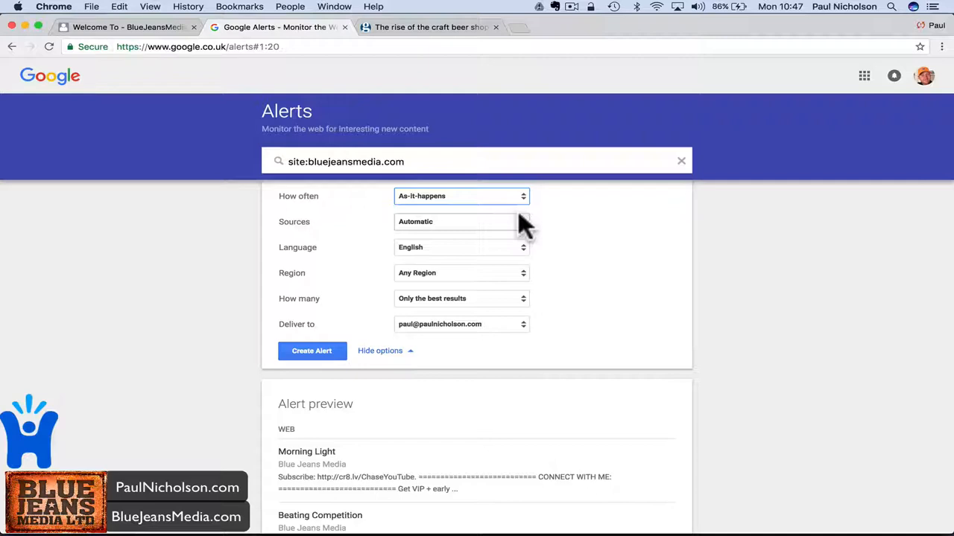
click(458, 220)
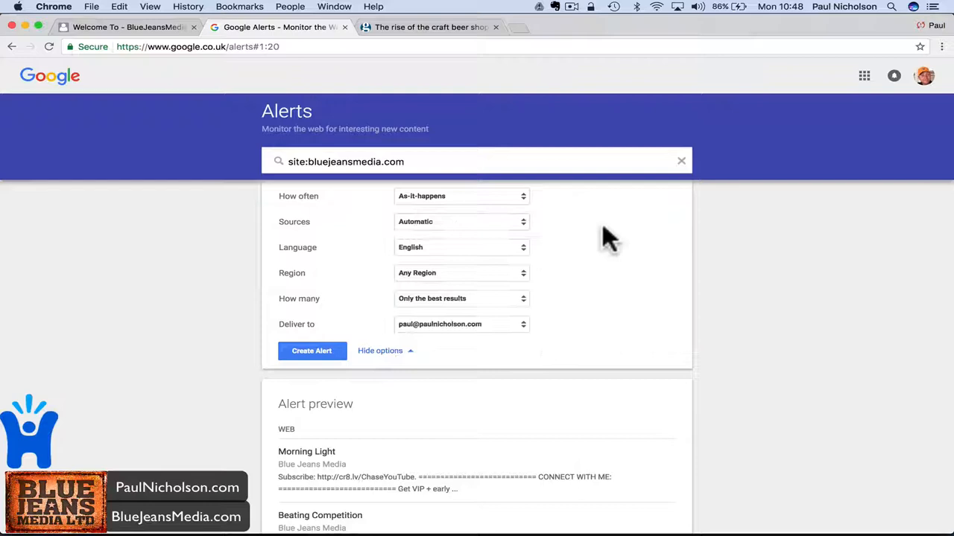
scroll(down, 3)
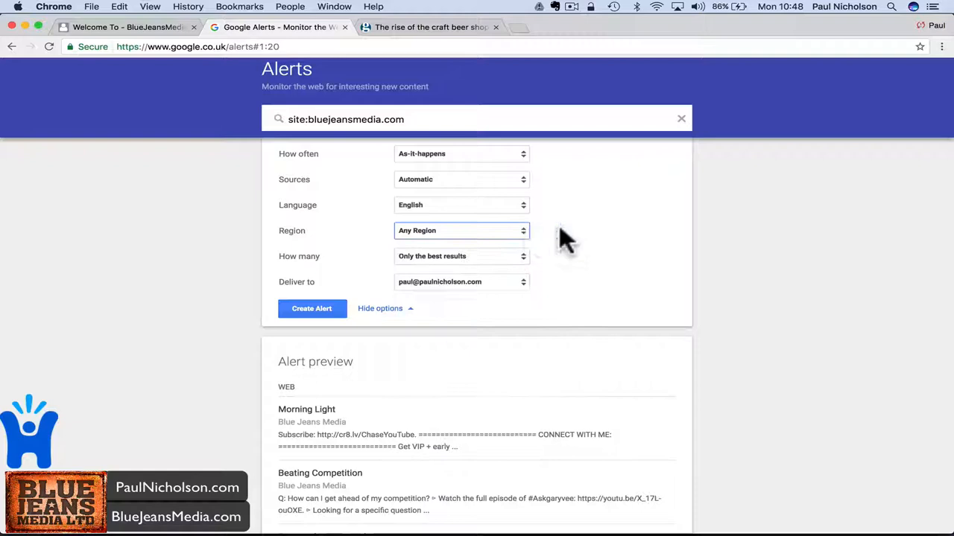
click(462, 257)
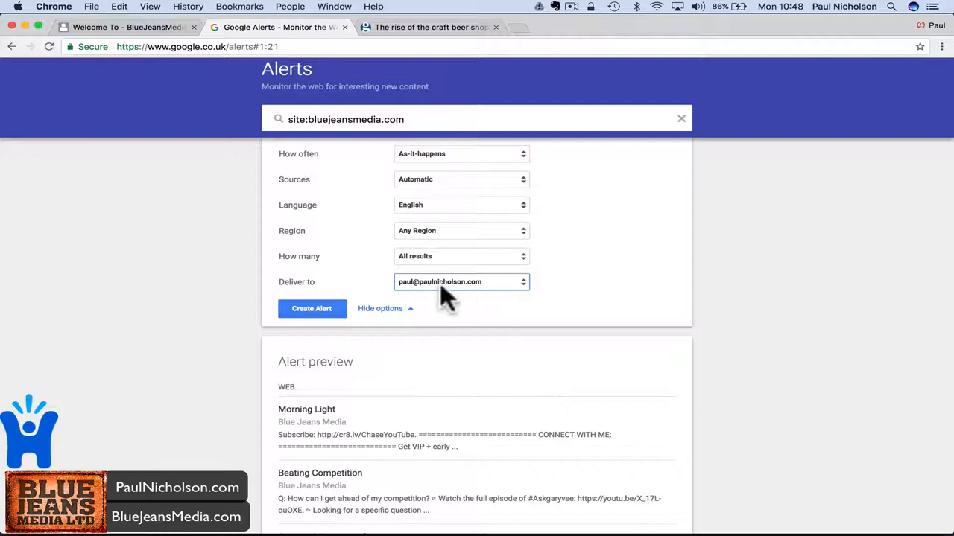
click(311, 308)
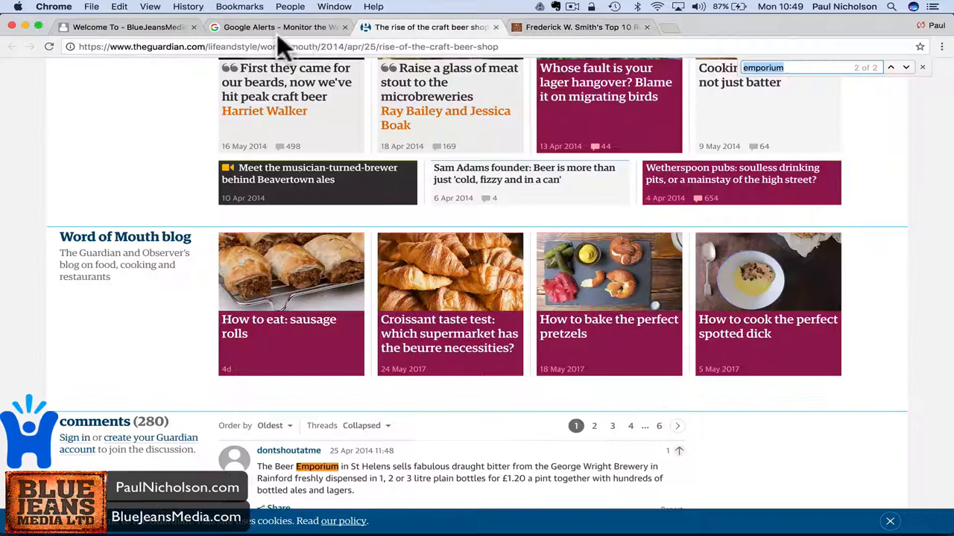
- Return from the Guardian article to the Google Alerts main page
click(280, 26)
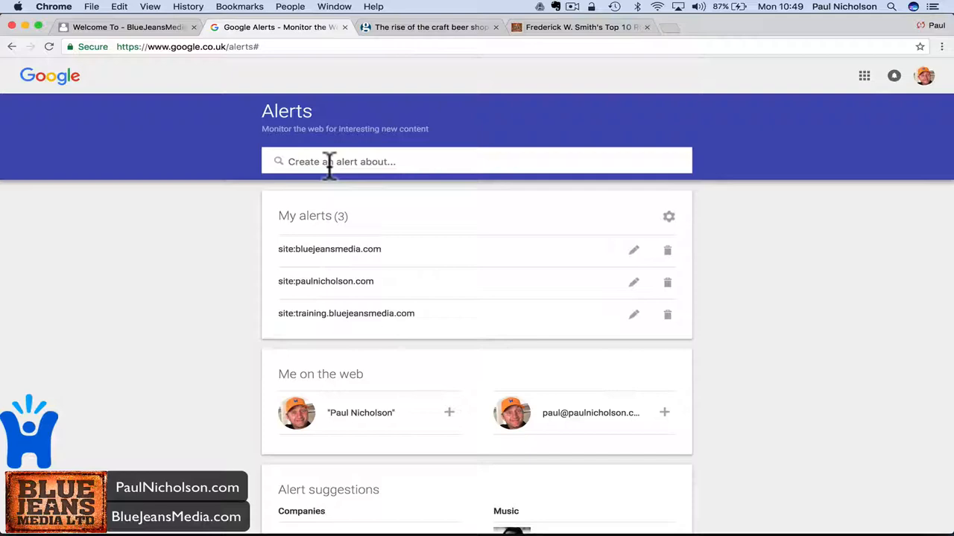
- Preview alert queries for 'nike golf' and 'craft beer uk', then begin typing a new site: query
text(nike golf)
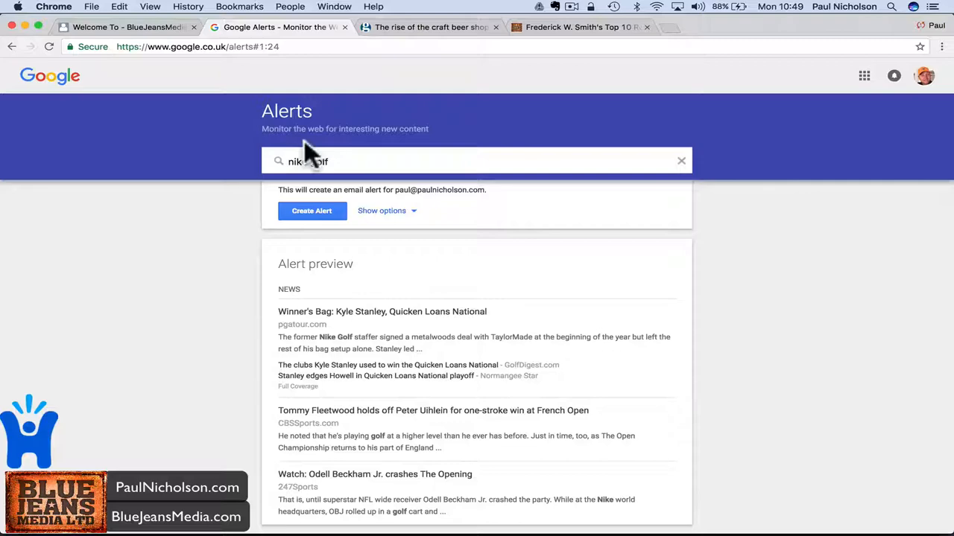
text(craft beer uk)
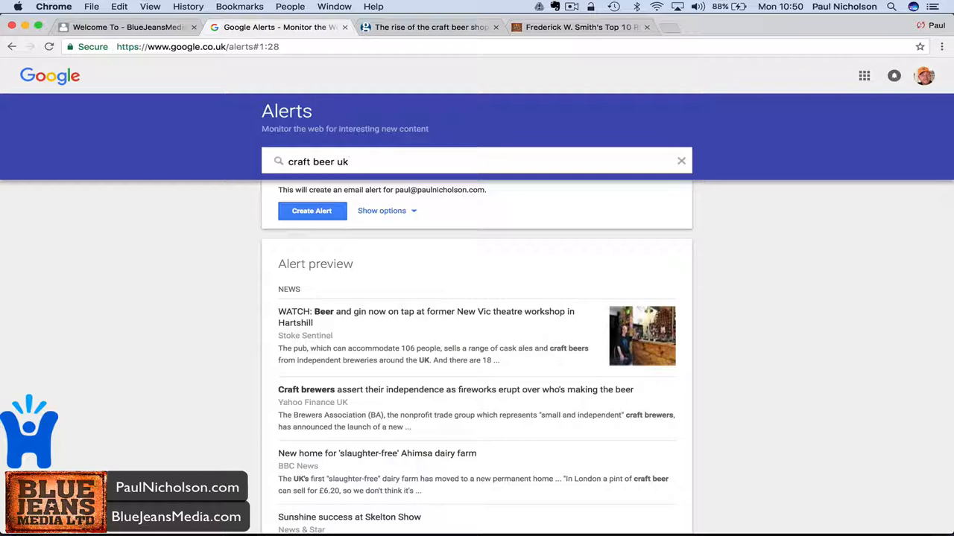
mouse_move(365, 221)
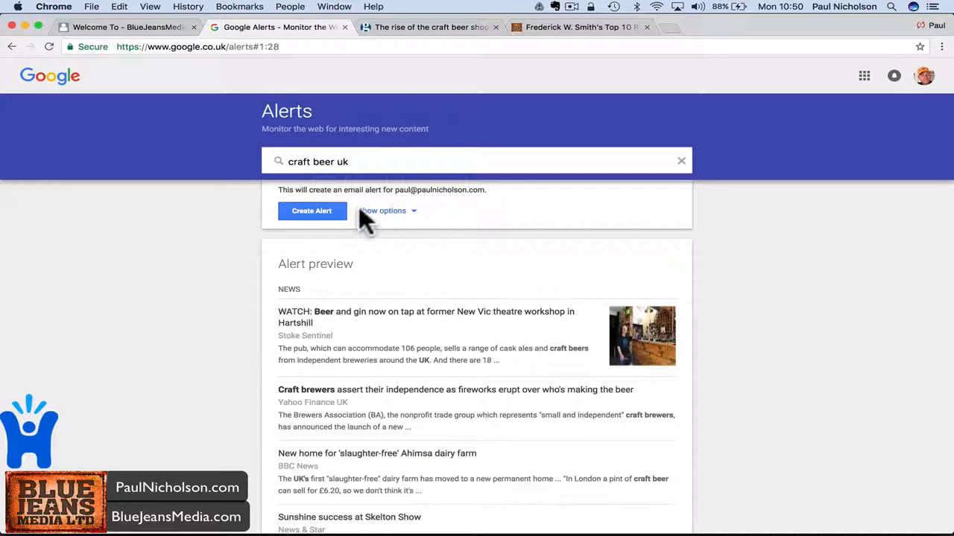
text(si)
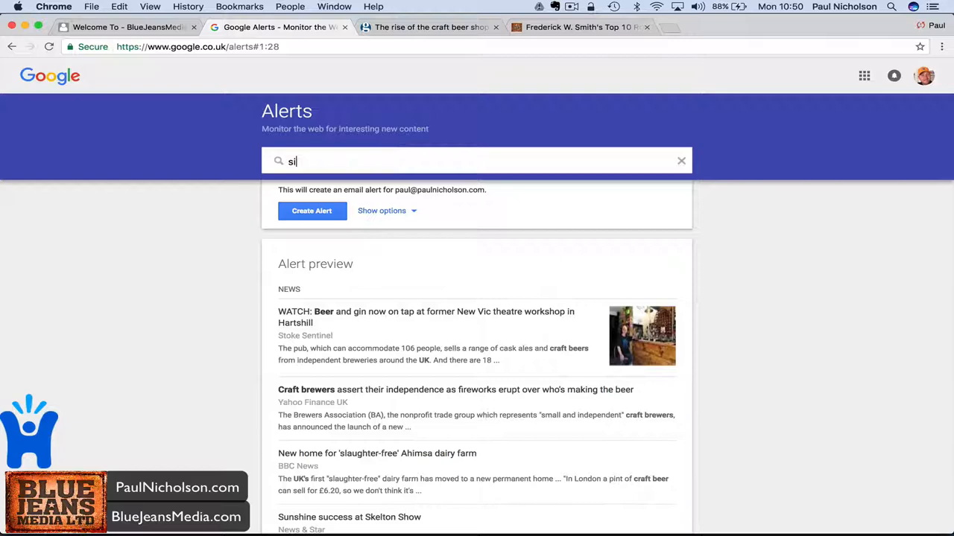